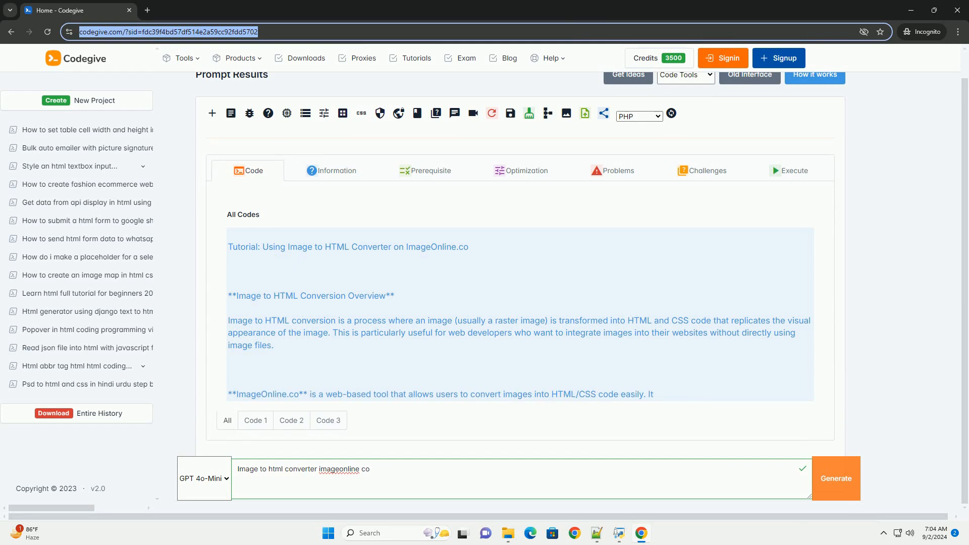
scroll(down, 3)
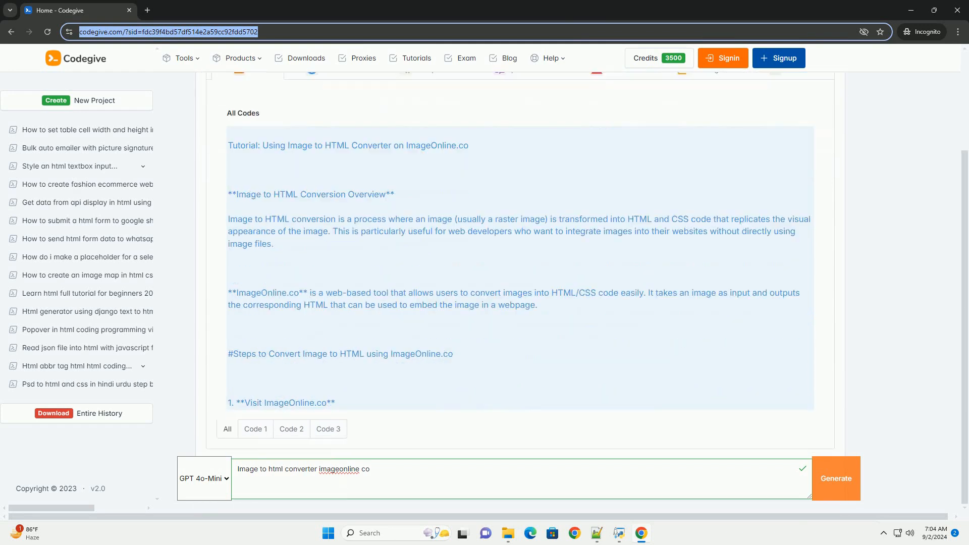
scroll(down, 3)
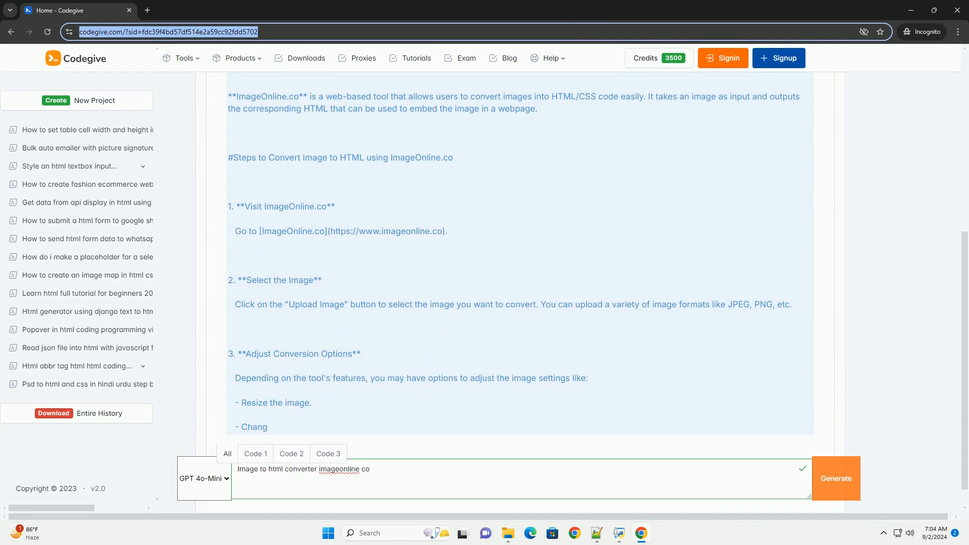
scroll(down, 3)
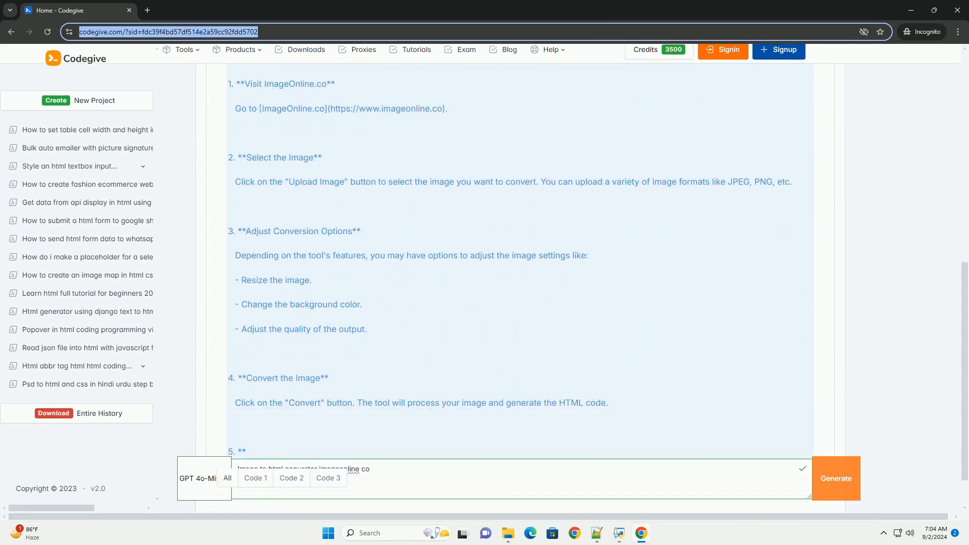
scroll(down, 3)
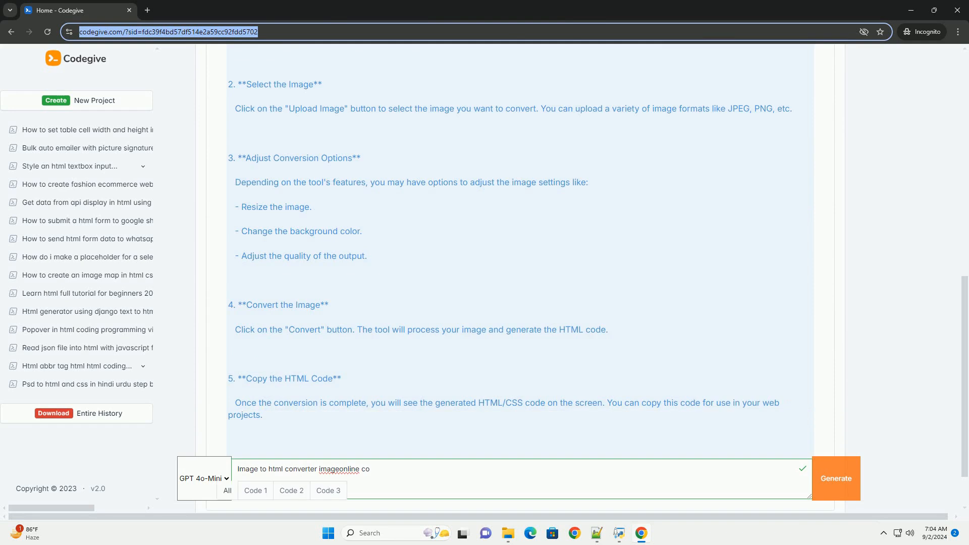
scroll(down, 3)
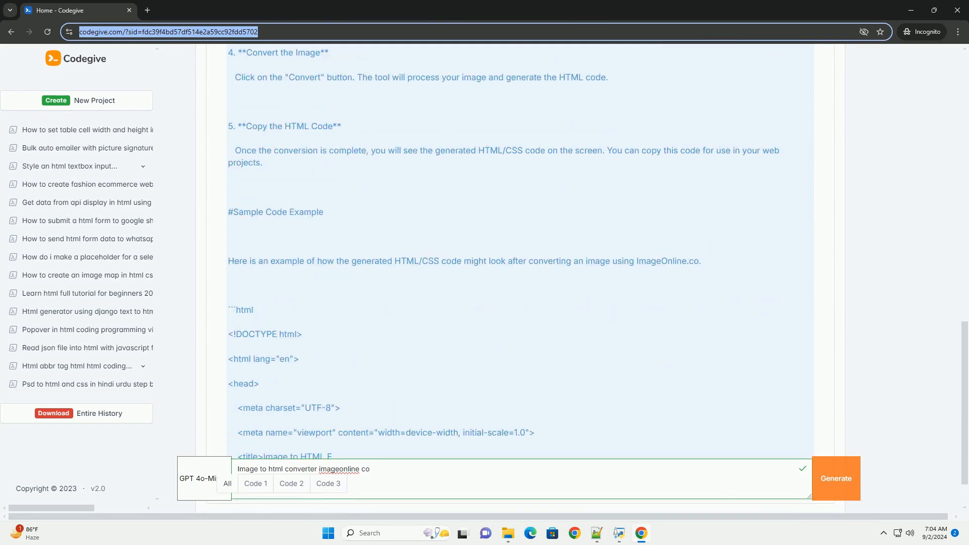
scroll(down, 3)
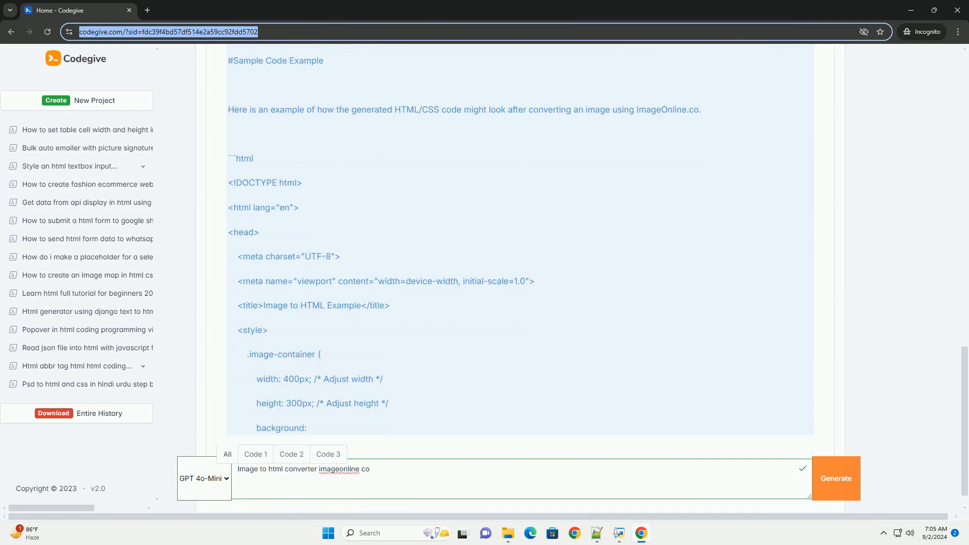
scroll(down, 3)
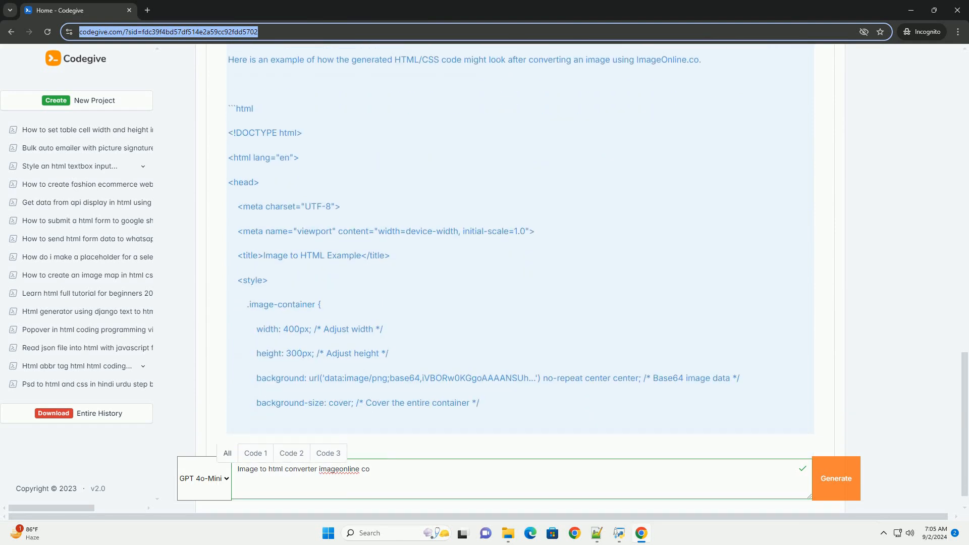
scroll(down, 3)
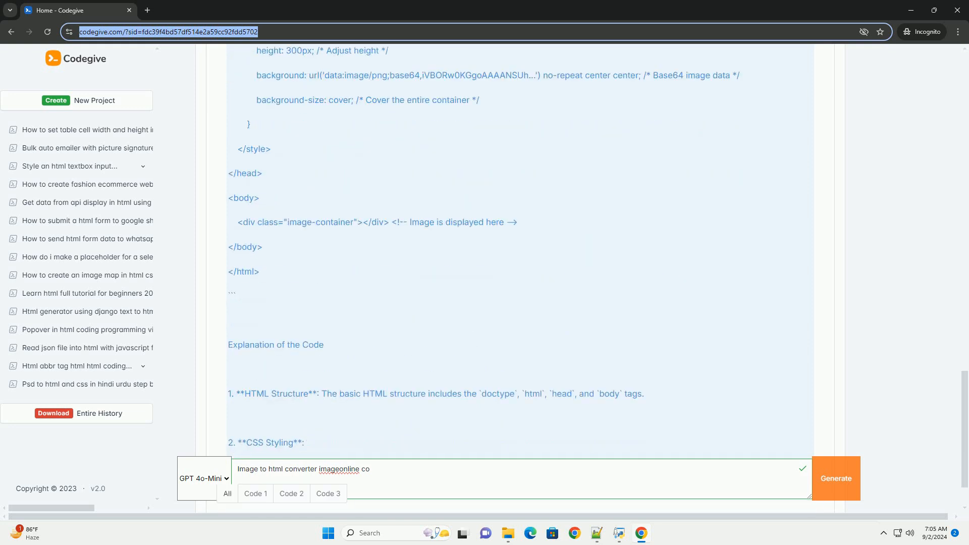
scroll(down, 3)
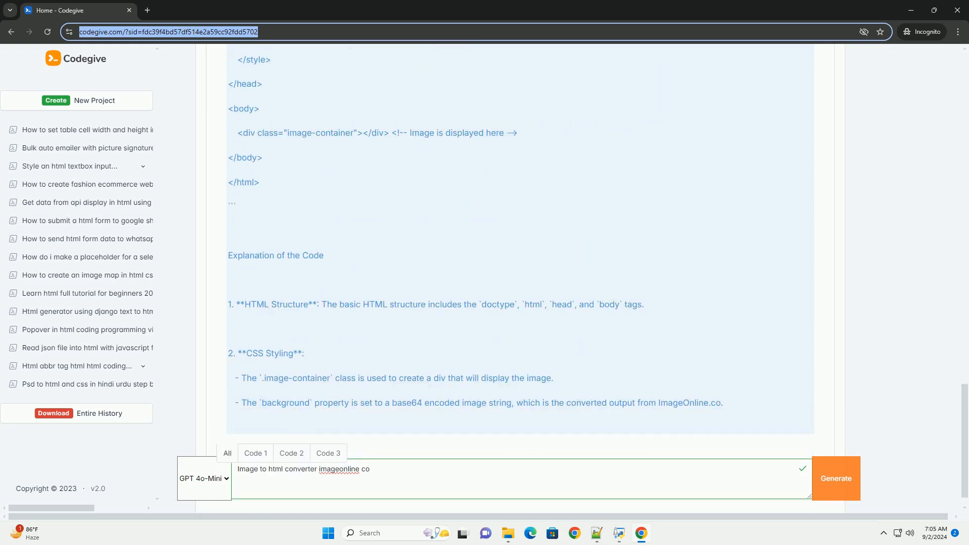
scroll(down, 3)
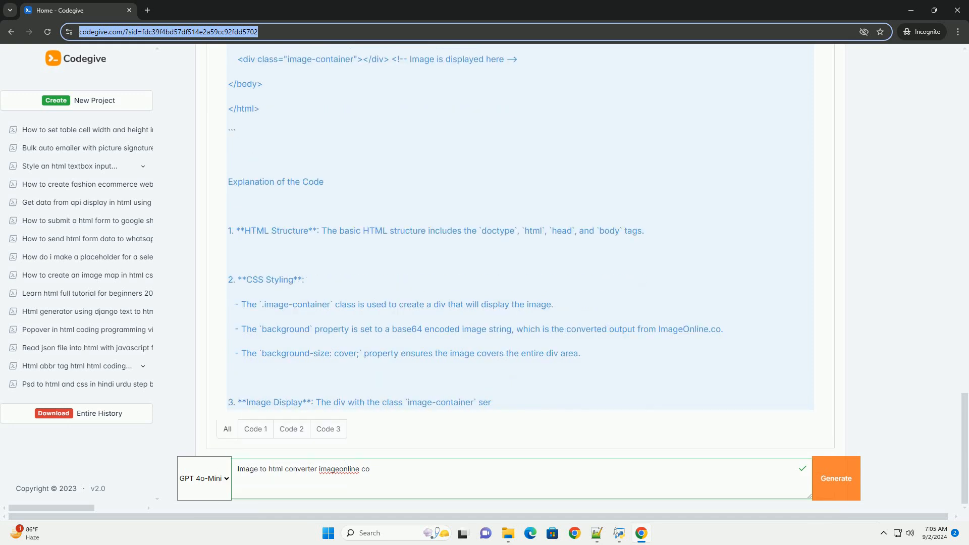
scroll(down, 3)
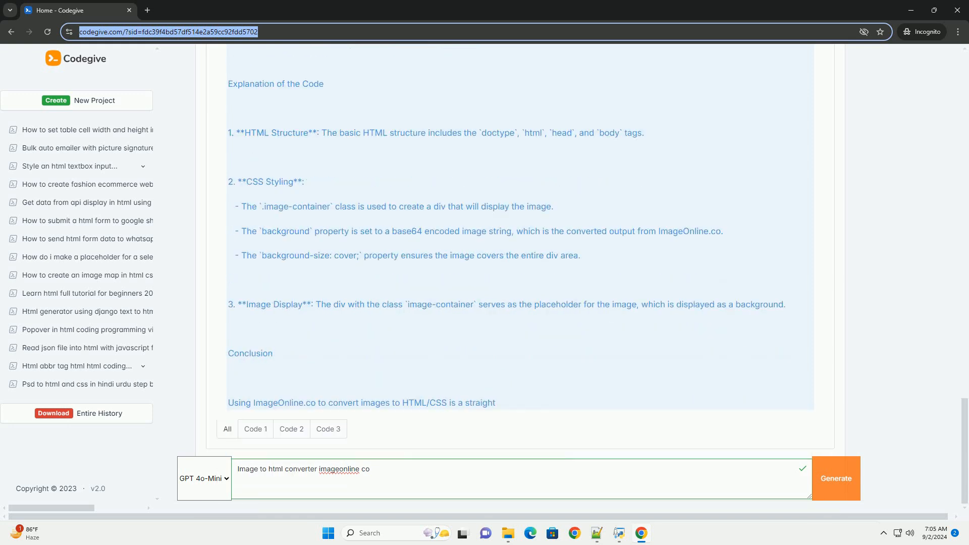